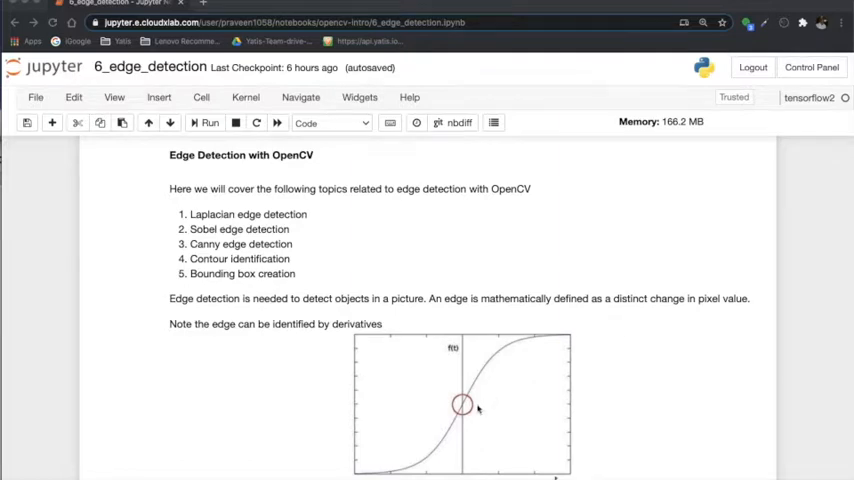
mouse_move(464, 404)
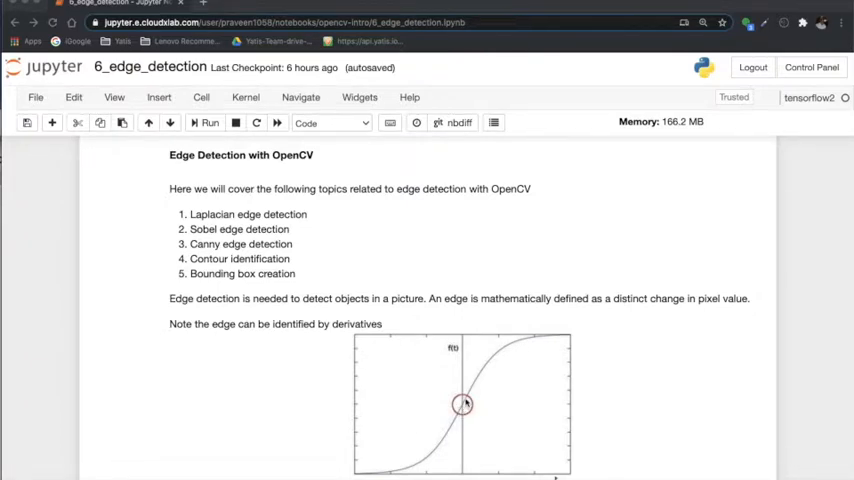
Step: Scroll through the edge-detection introduction down to the first-derivative Sobel plot
scroll("down", 3)
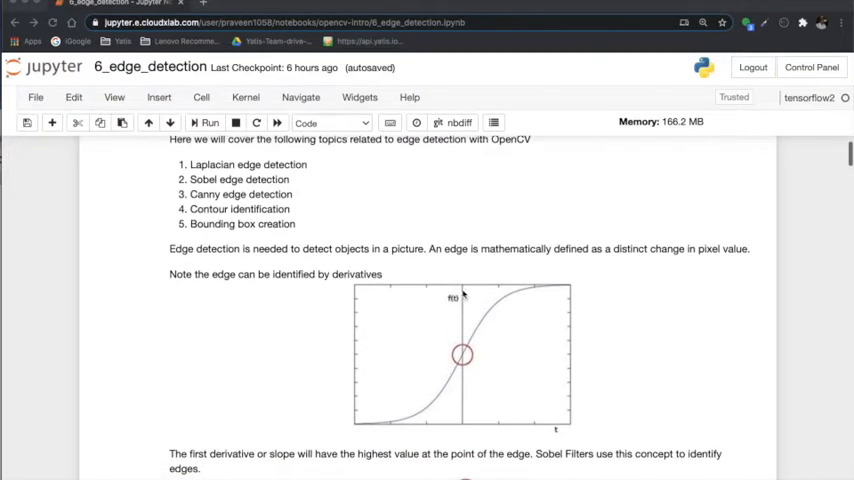
scroll("down", 3)
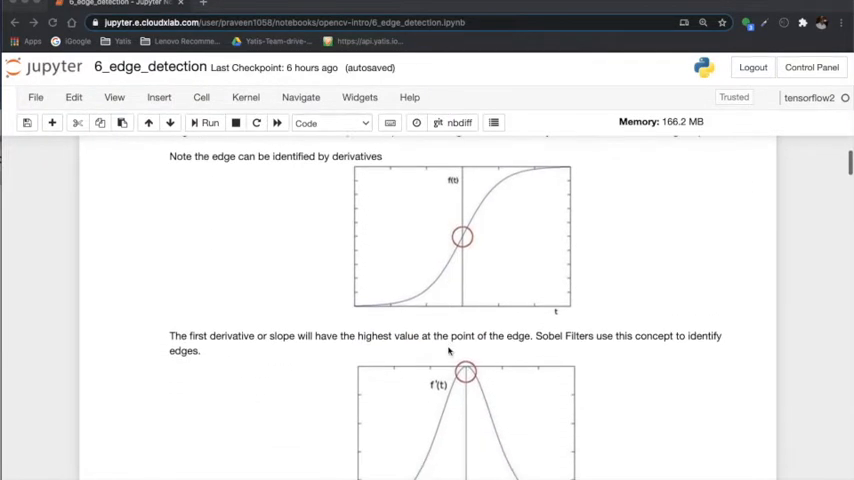
scroll("down", 3)
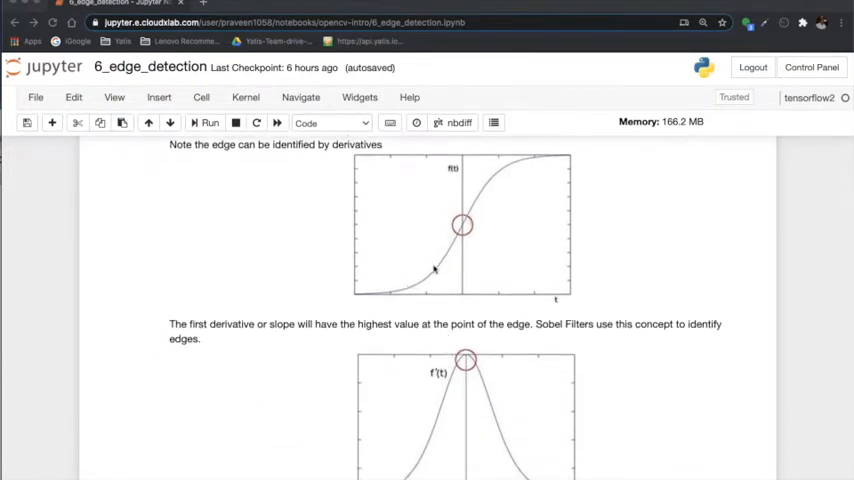
mouse_move(448, 280)
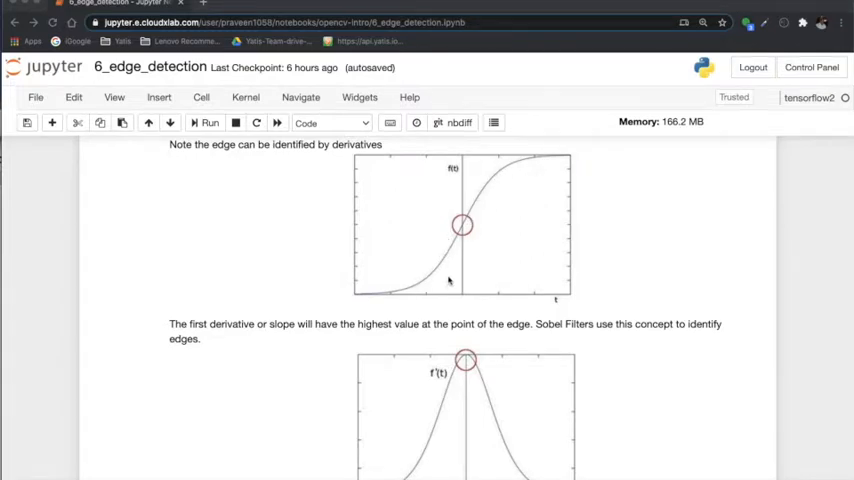
scroll("down", 3)
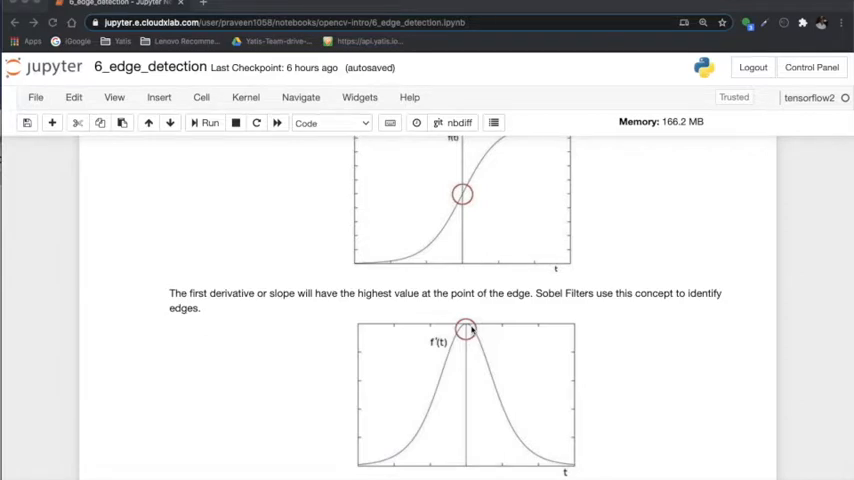
mouse_move(468, 328)
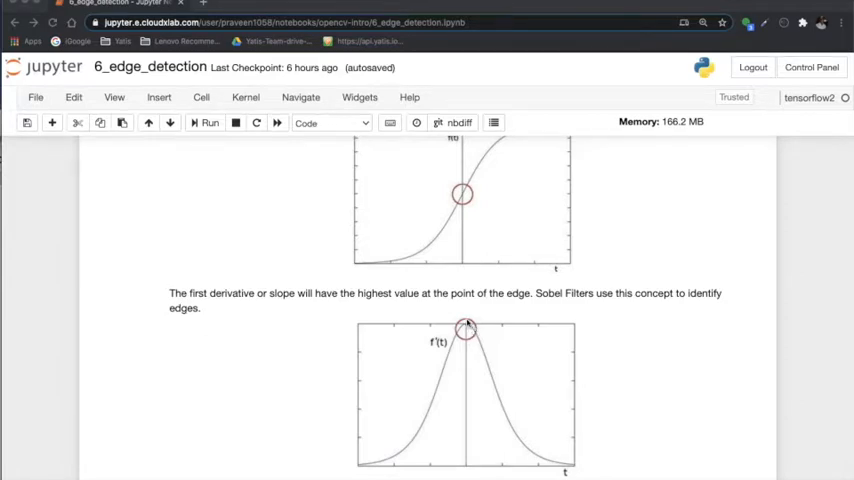
Step: Scroll past the second-derivative Laplacian graph to the numpy/cv2/matplotlib import cell
scroll("down", 3)
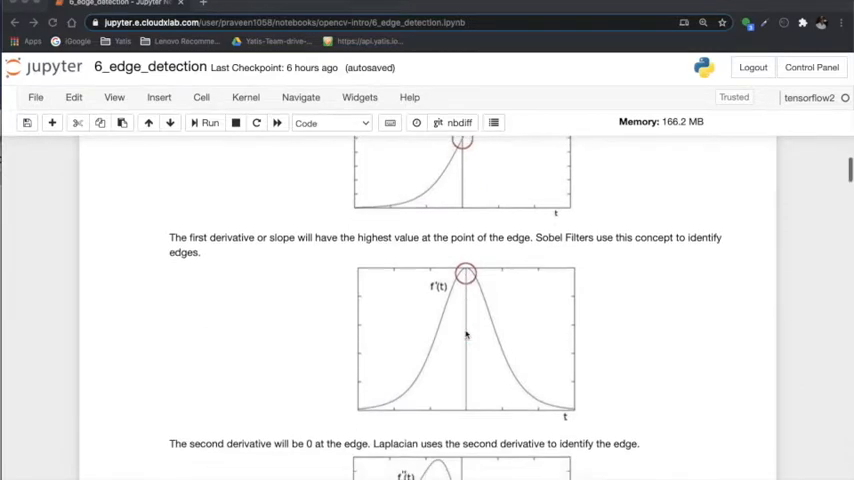
scroll("down", 3)
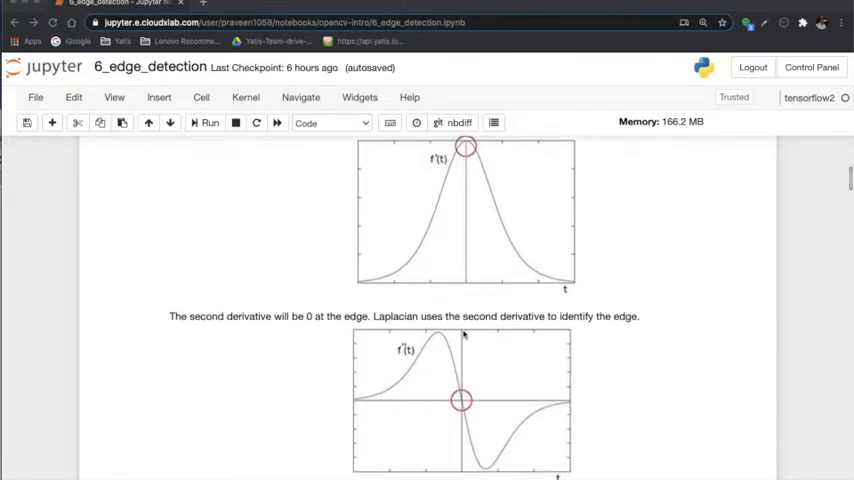
mouse_move(444, 200)
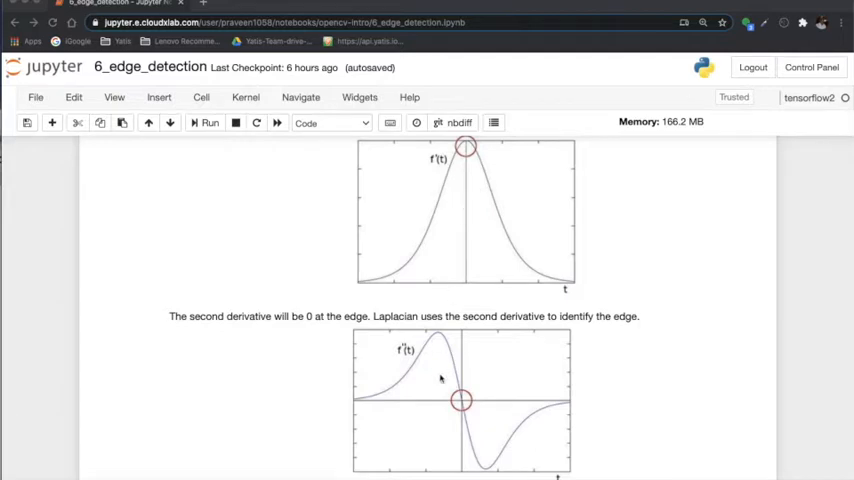
mouse_move(466, 148)
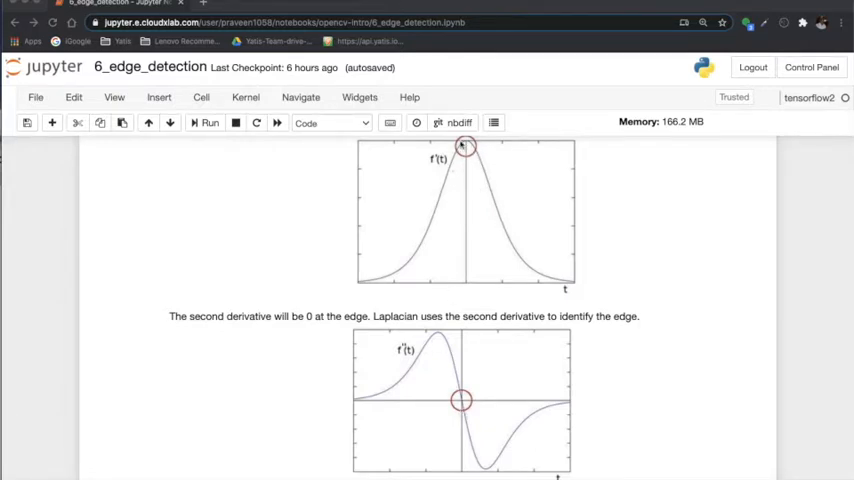
mouse_move(424, 290)
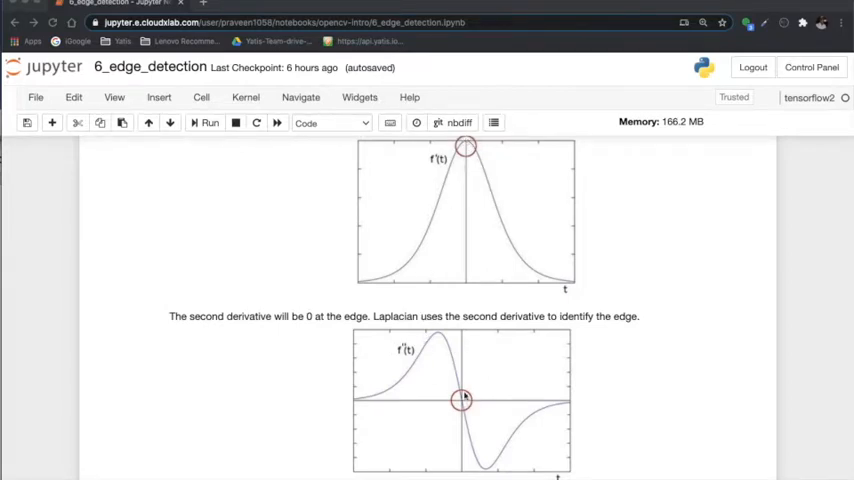
mouse_move(428, 352)
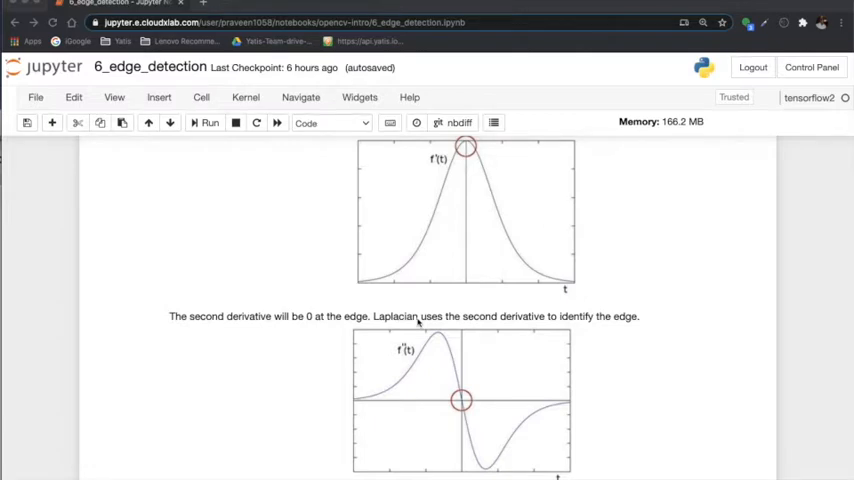
scroll("down", 3)
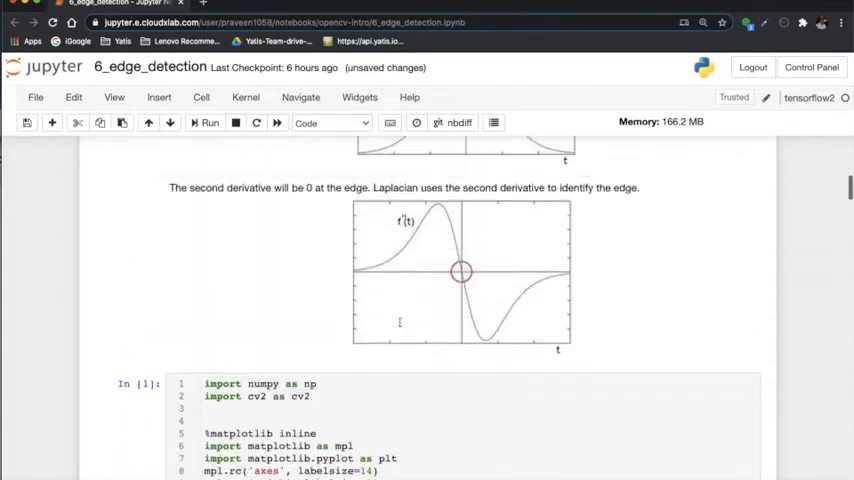
Step: Scroll to the color-fix routine and the cell loading devices_small.jpg in grayscale
scroll("down", 3)
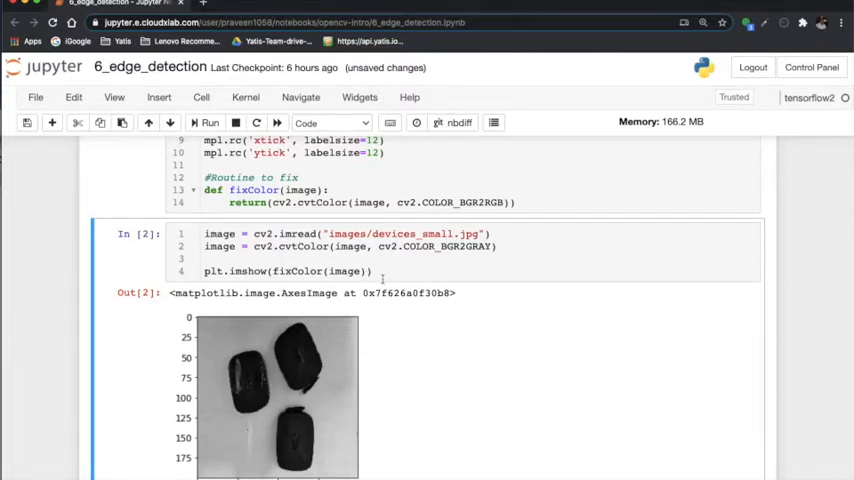
mouse_move(276, 436)
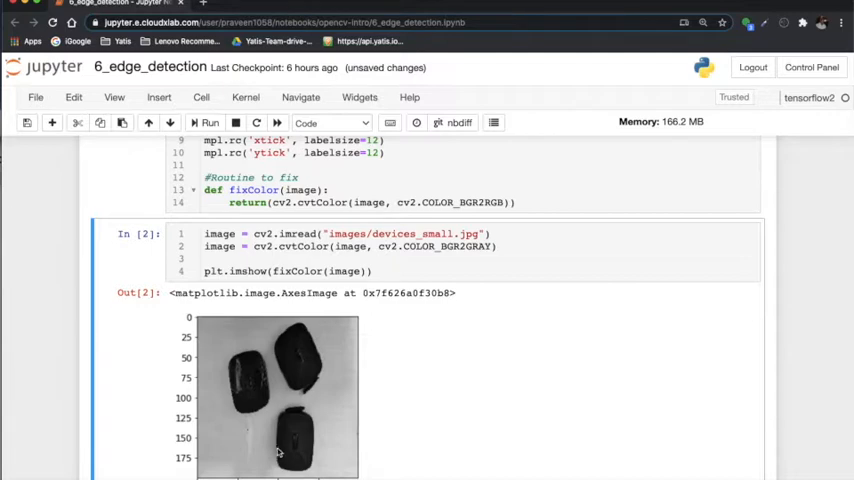
mouse_move(286, 456)
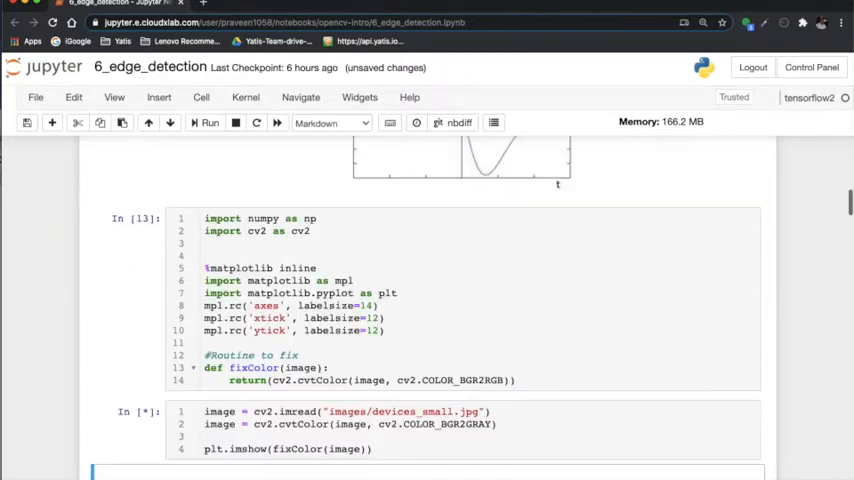
Step: Scroll to the cv2.Laplacian cell's image output and the Sobel section heading
scroll("down", 3)
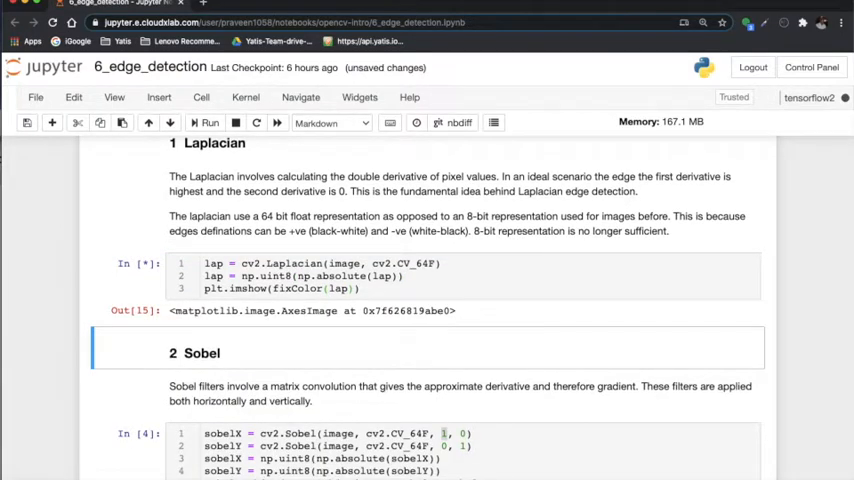
Step: Run the Sobel cell and view its Original Image and Combined edge plots
left_click(204, 122)
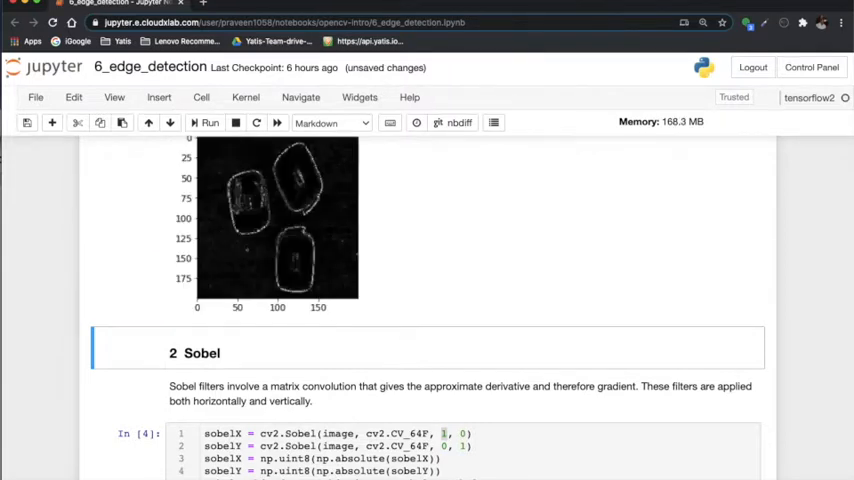
scroll("down", 3)
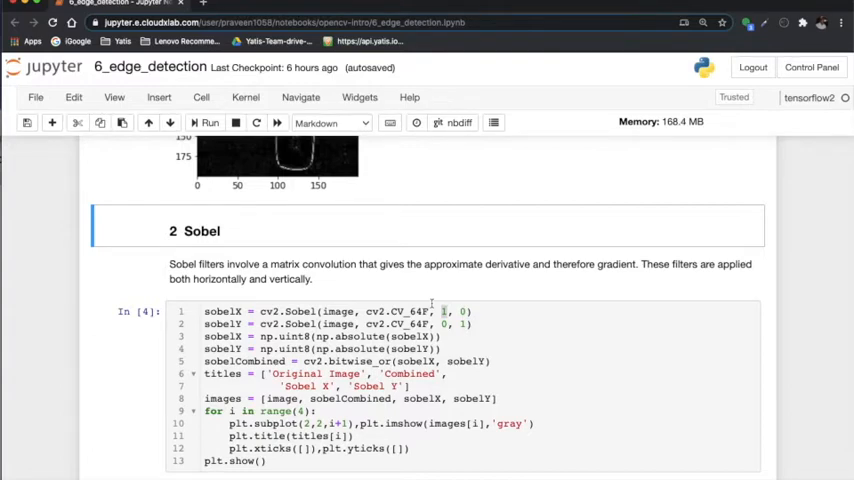
scroll("down", 3)
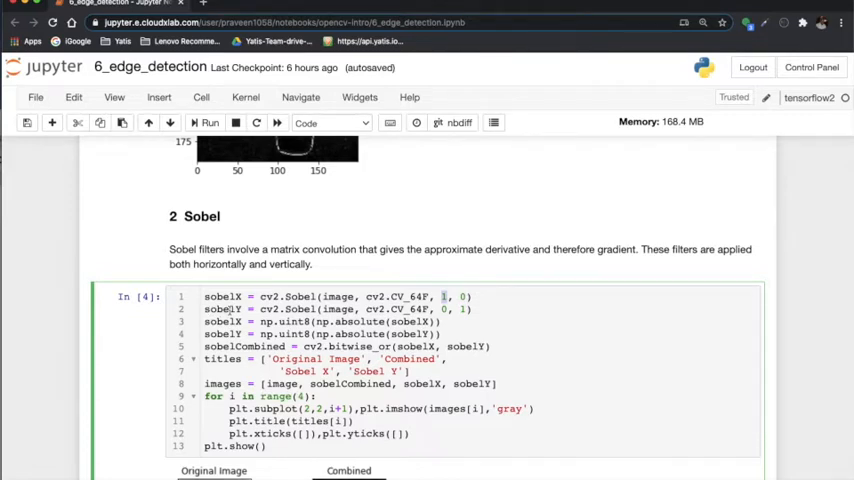
mouse_move(234, 308)
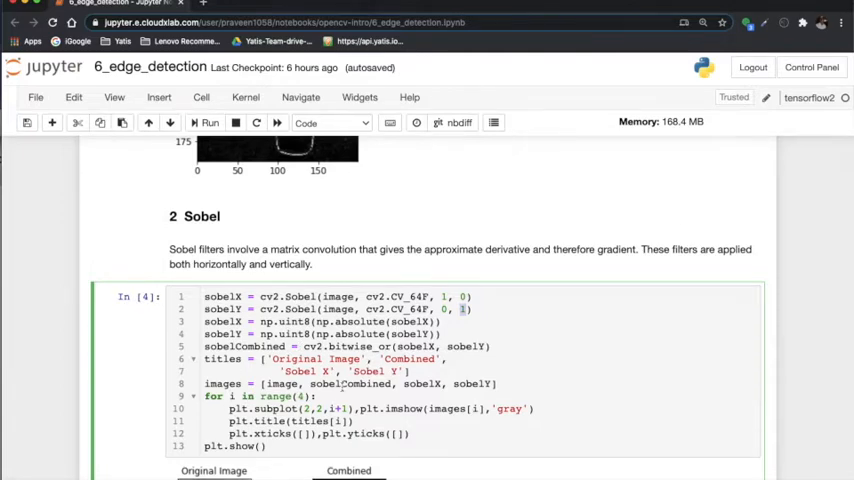
scroll("down", 3)
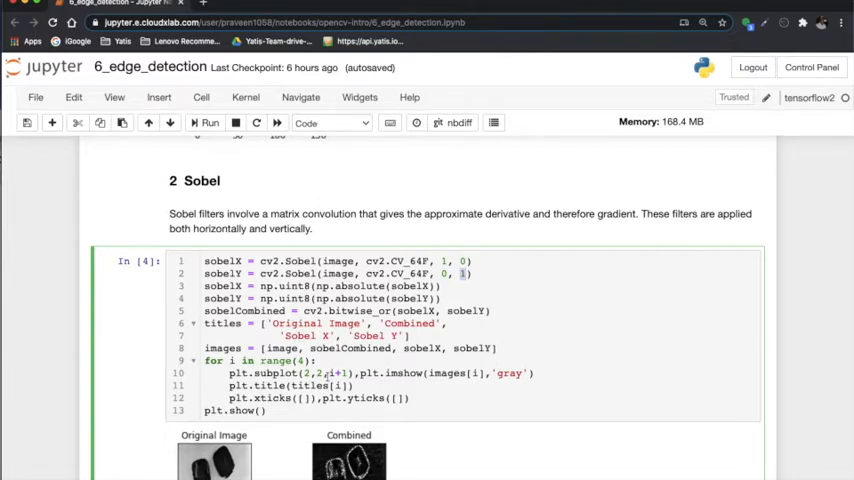
scroll("down", 3)
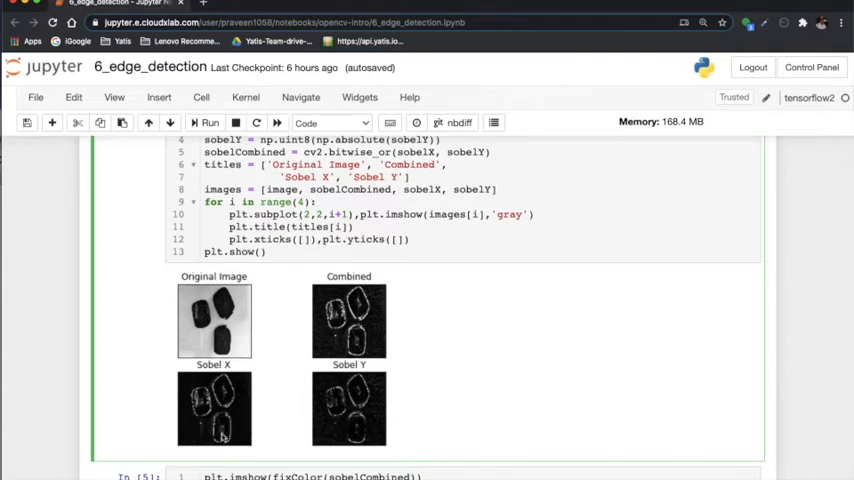
mouse_move(364, 418)
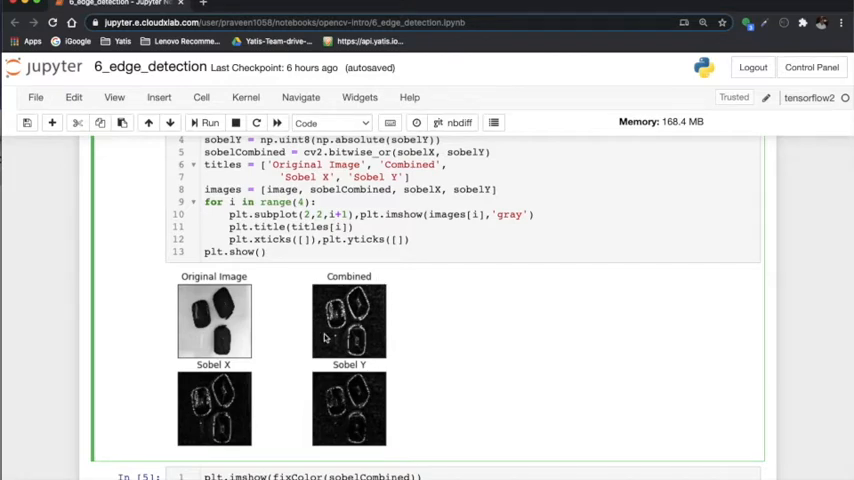
mouse_move(362, 312)
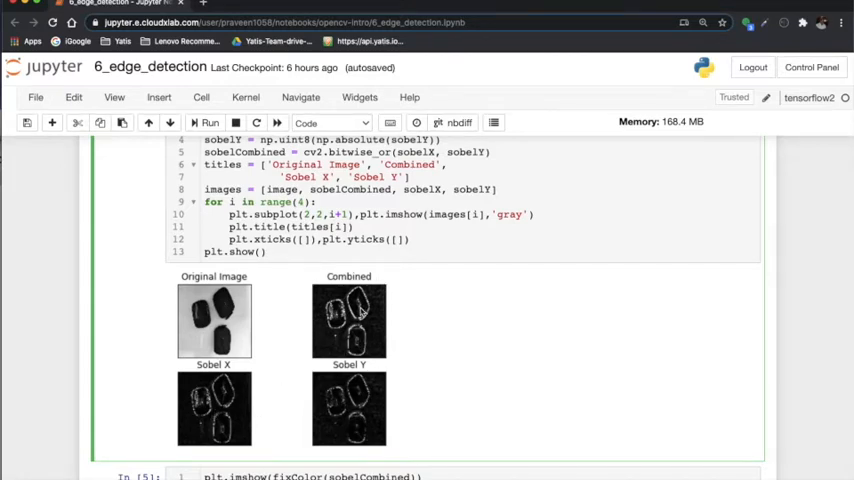
scroll("down", 3)
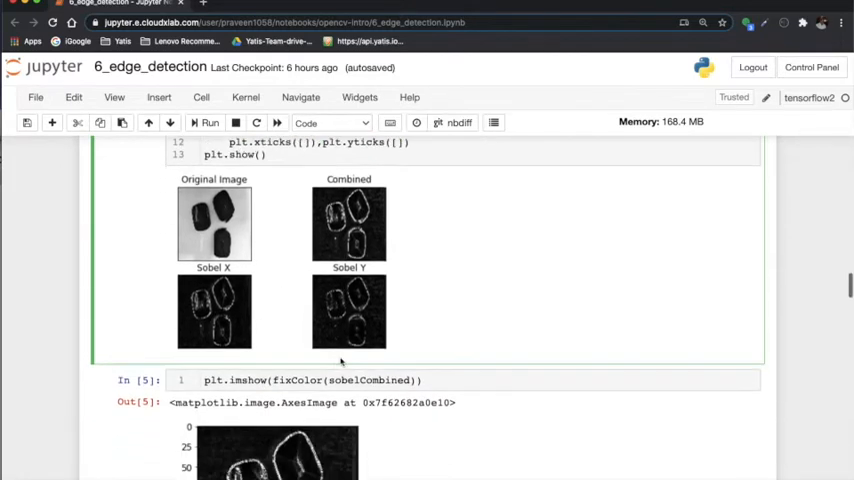
scroll("down", 3)
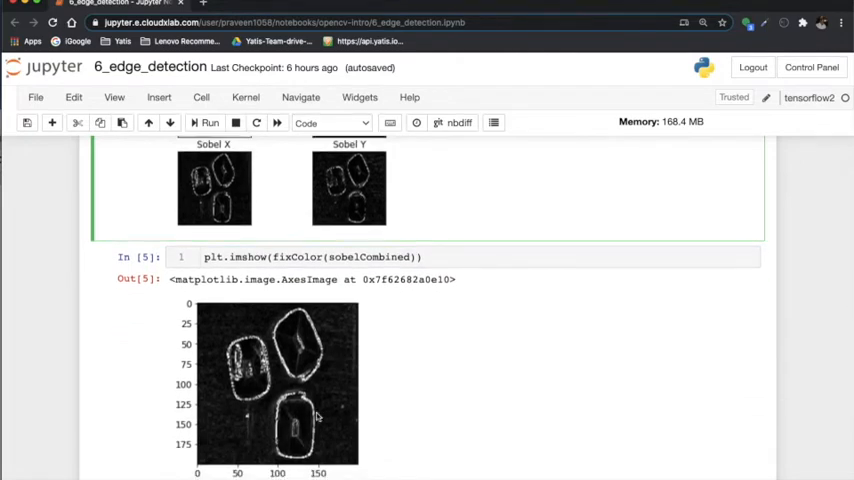
mouse_move(296, 396)
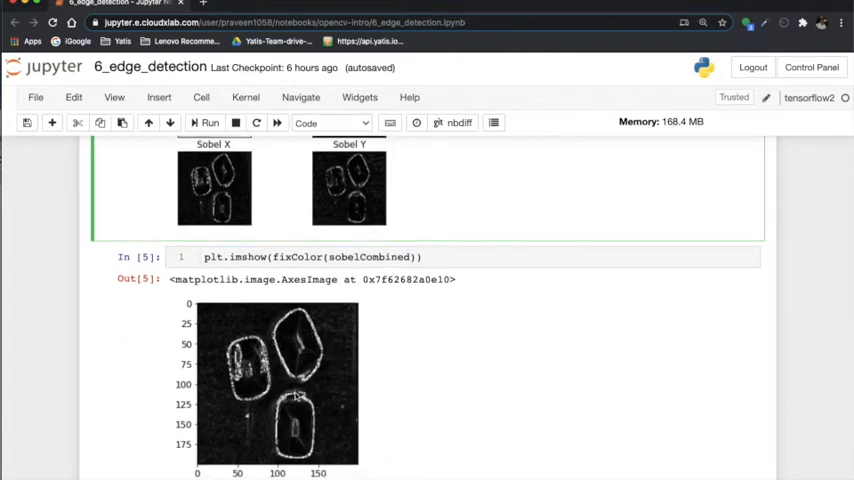
mouse_move(284, 336)
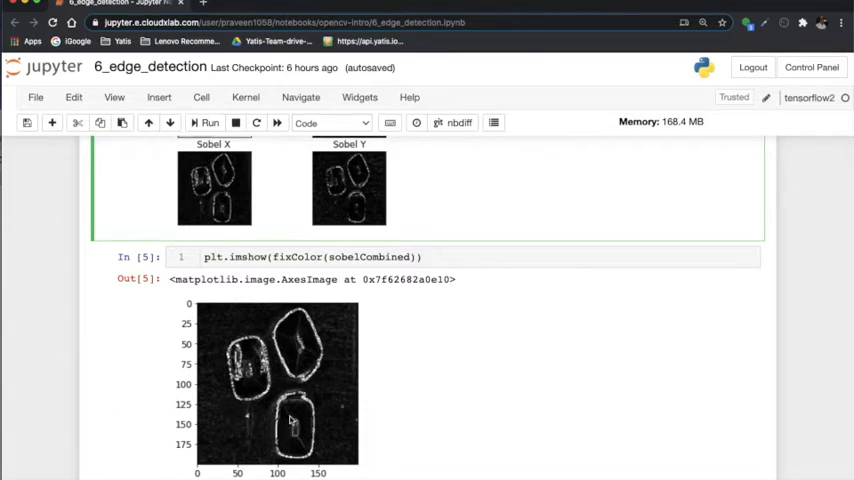
scroll("down", 3)
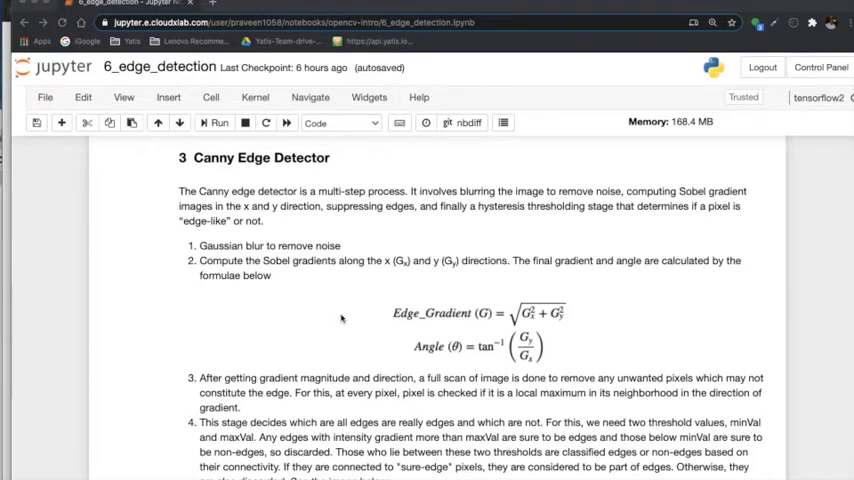
scroll("down", 3)
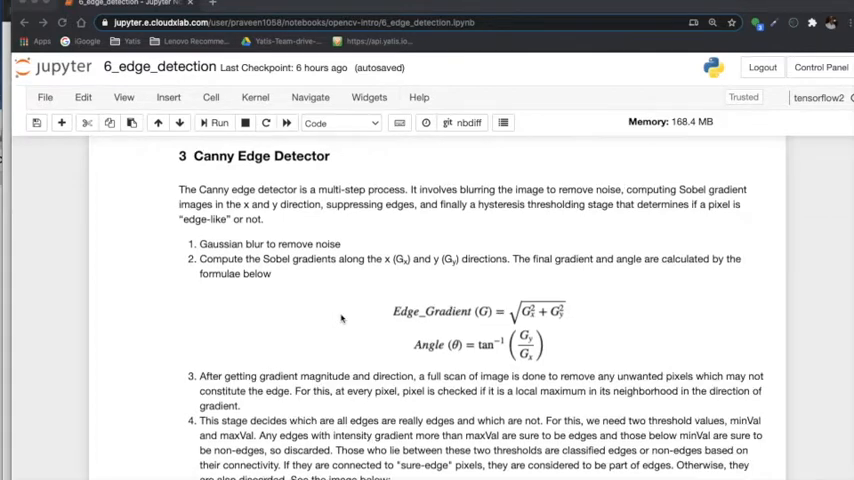
scroll("down", 3)
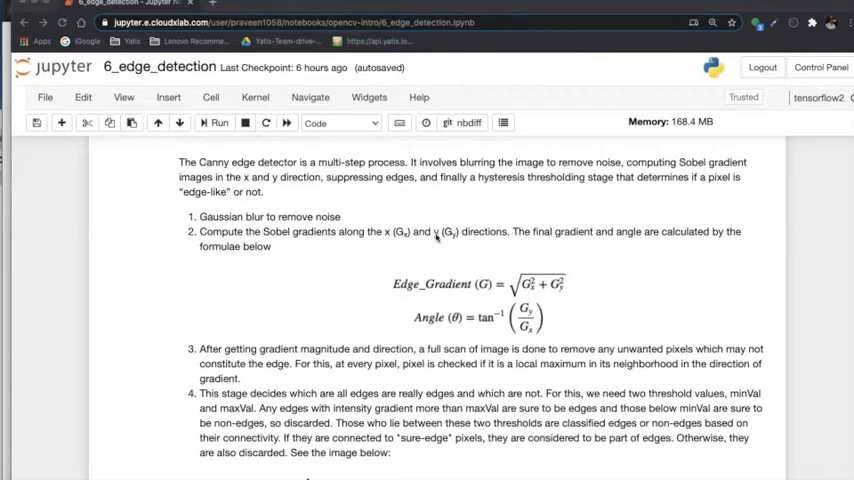
mouse_move(450, 236)
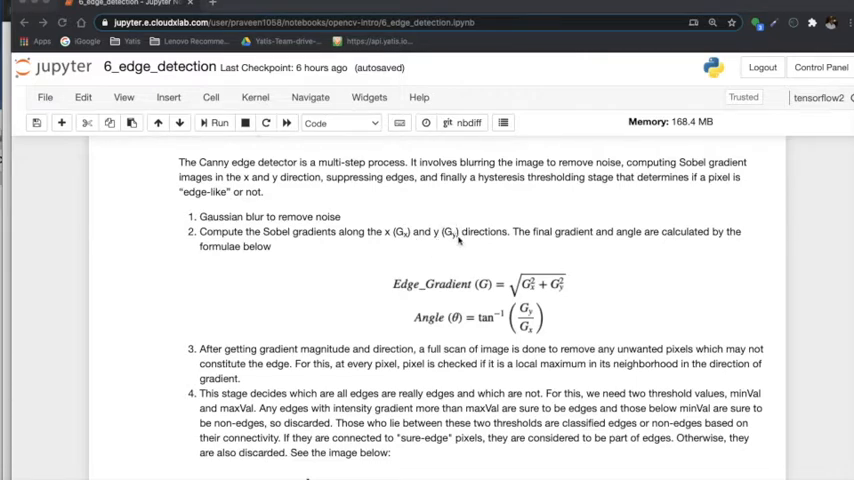
mouse_move(644, 232)
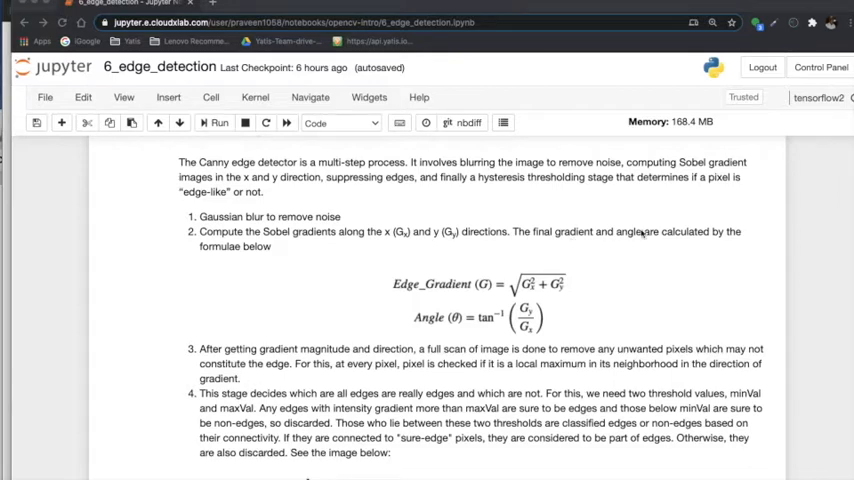
mouse_move(320, 274)
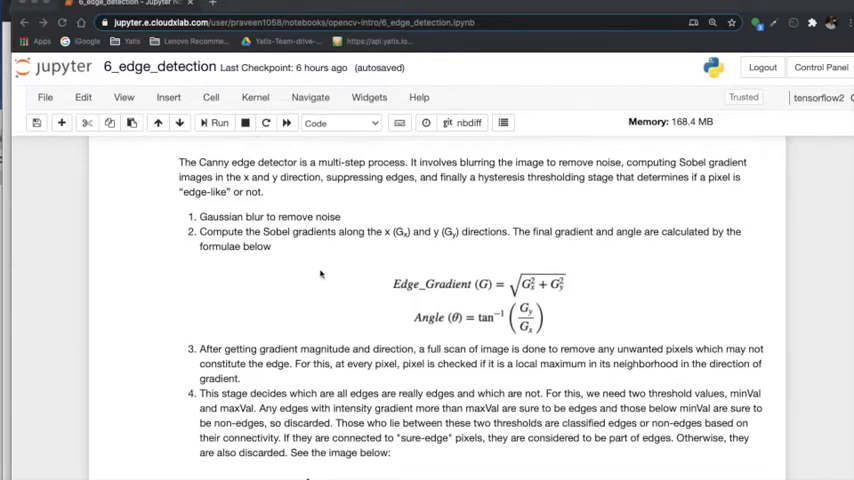
mouse_move(488, 296)
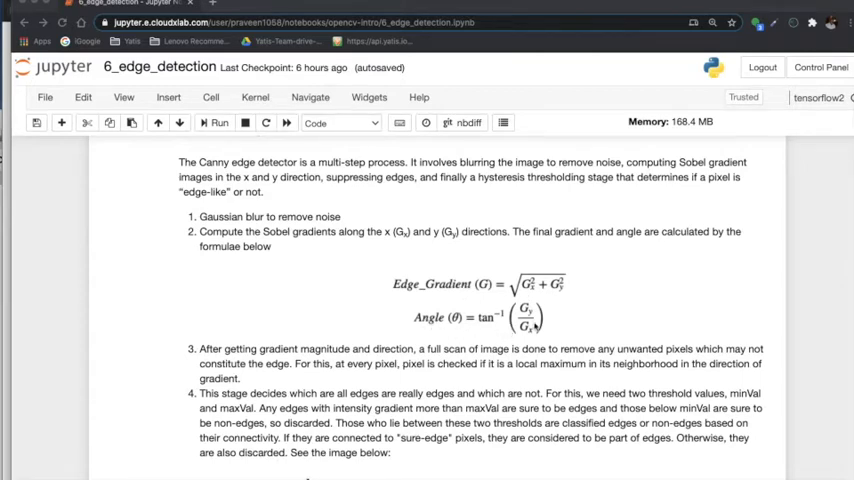
scroll("down", 3)
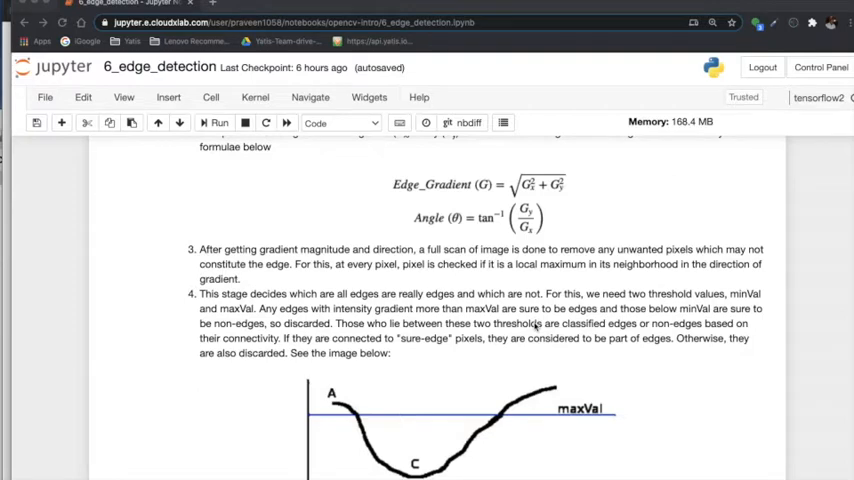
scroll("down", 3)
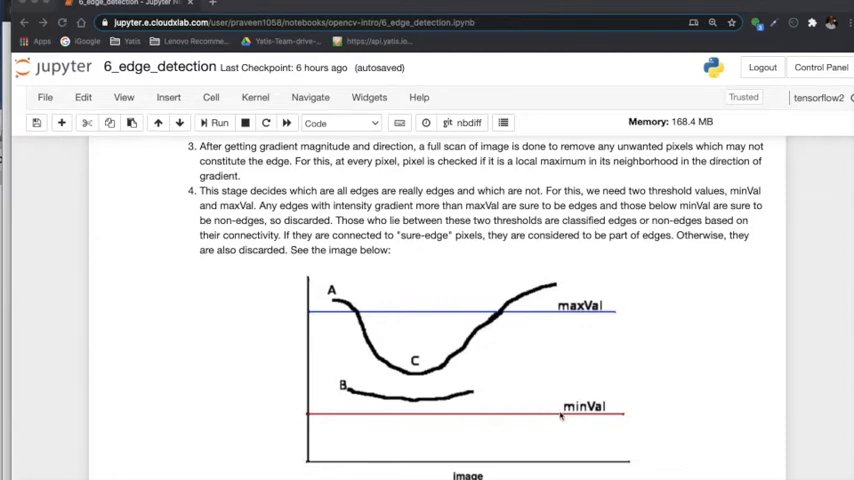
mouse_move(560, 464)
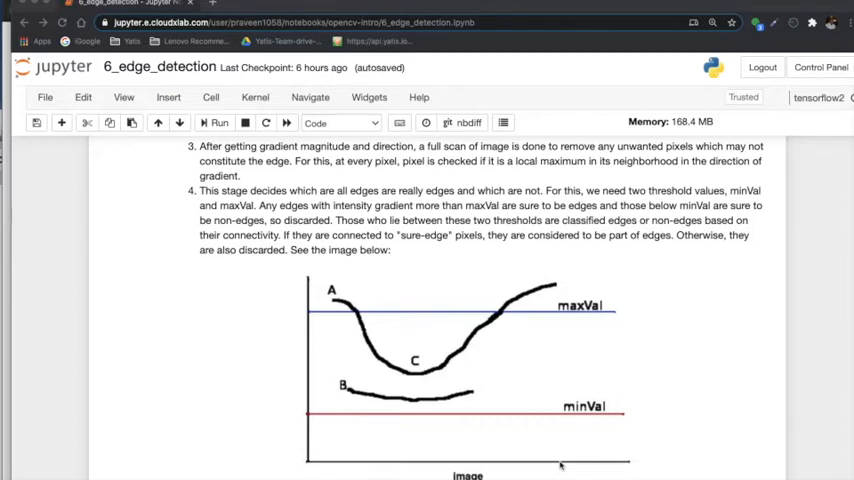
mouse_move(452, 352)
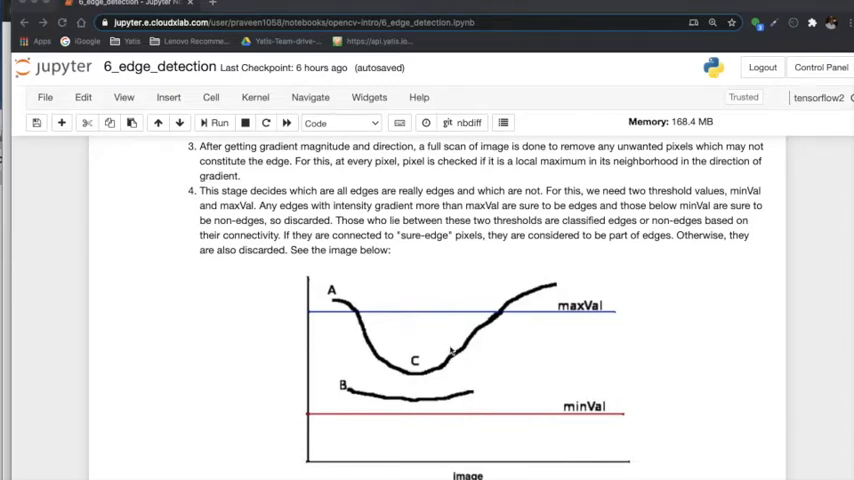
mouse_move(400, 370)
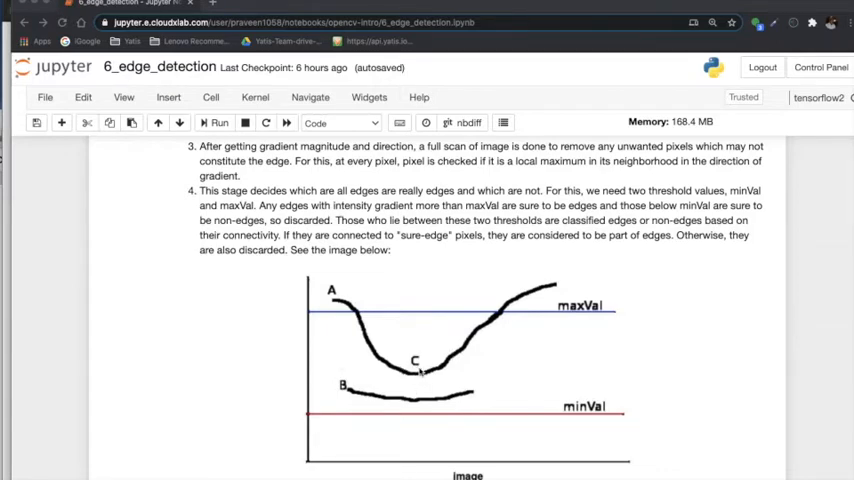
mouse_move(556, 318)
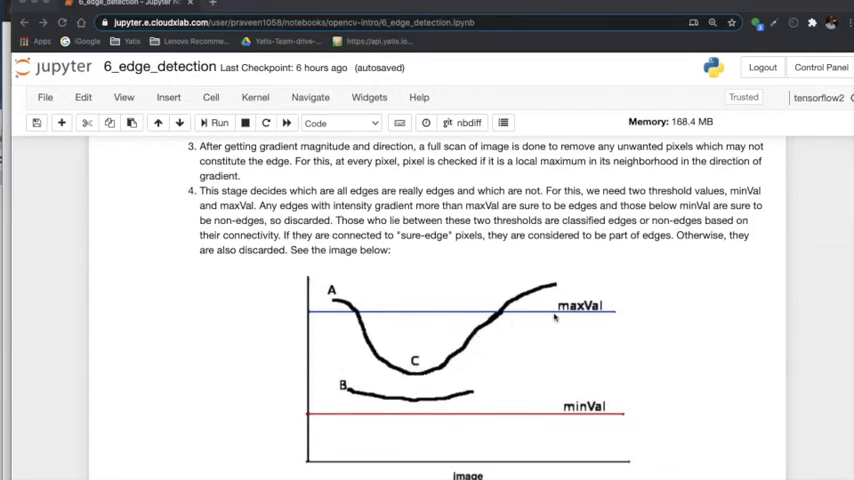
mouse_move(462, 370)
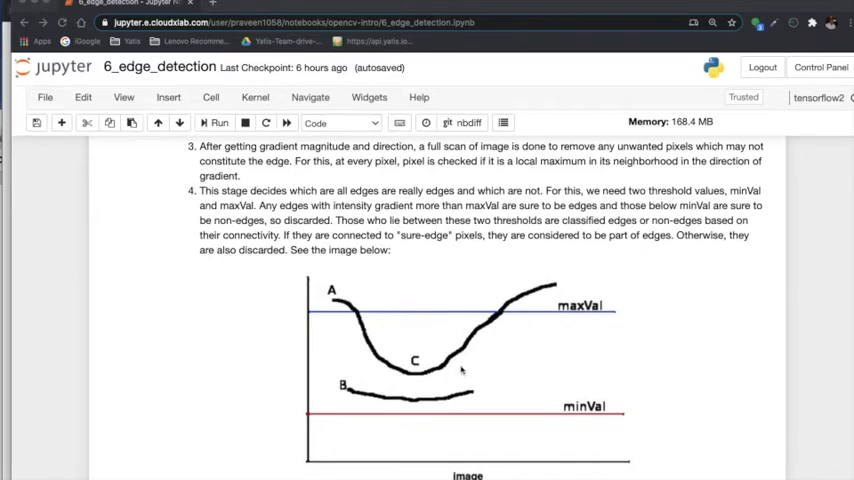
mouse_move(332, 302)
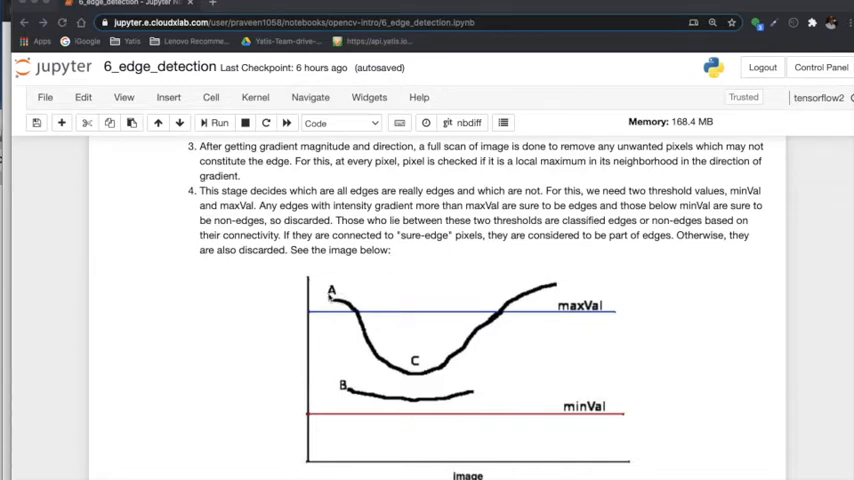
mouse_move(424, 362)
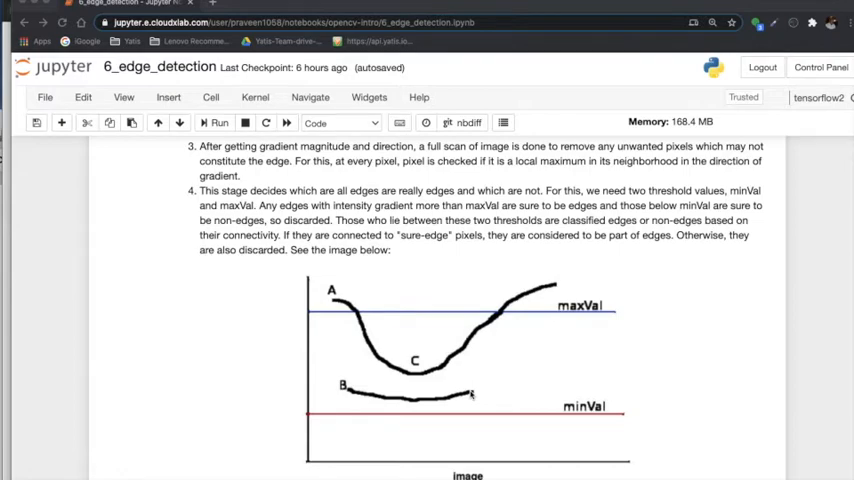
Step: Scroll past the Gaussian-blurred devices image to the Canny edge map of the three trackers
scroll("down", 3)
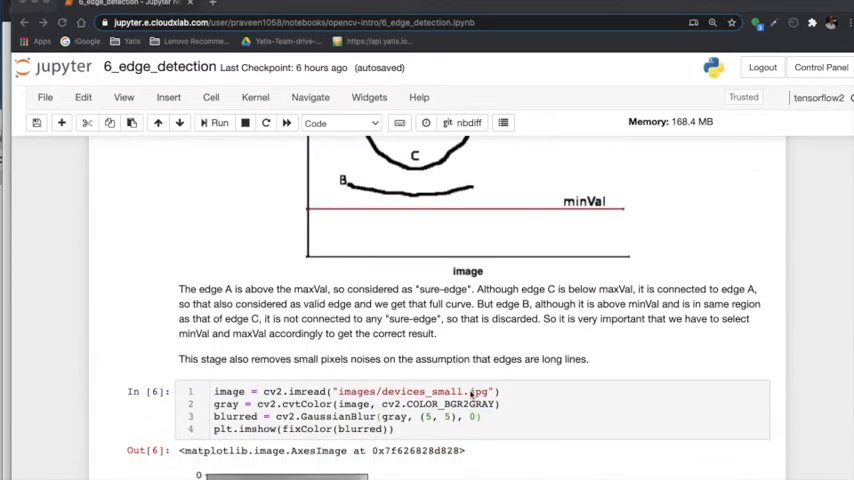
scroll("down", 3)
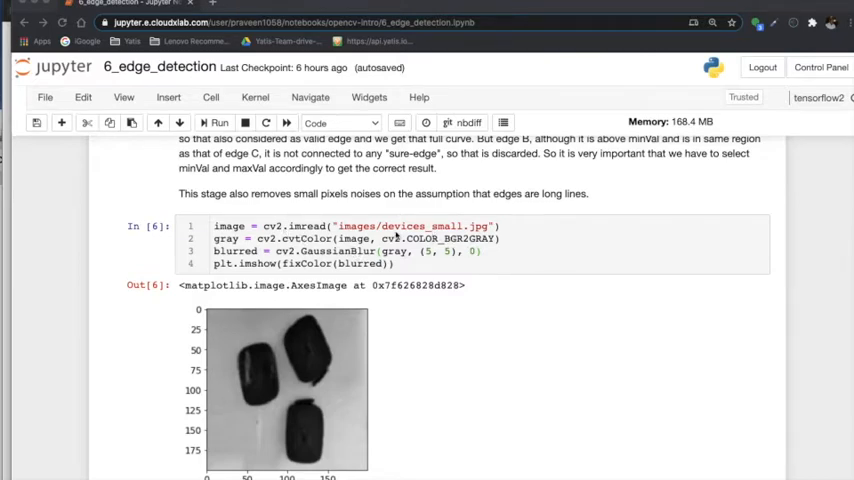
mouse_move(284, 364)
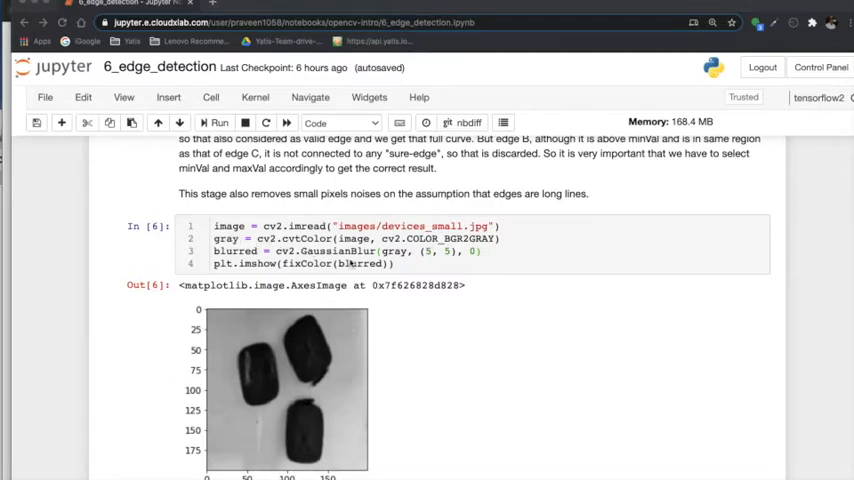
mouse_move(436, 262)
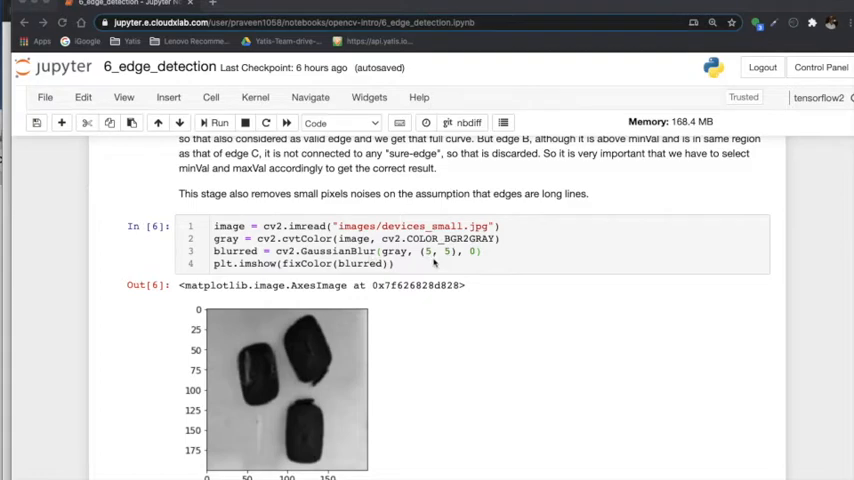
mouse_move(280, 410)
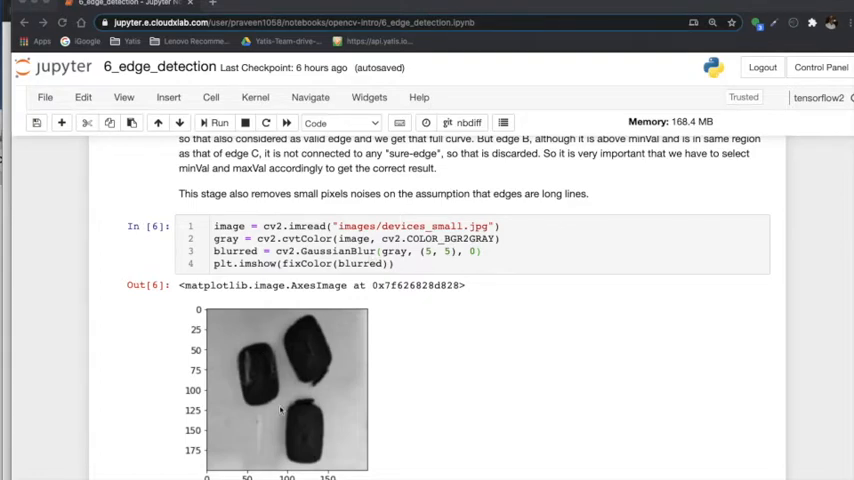
mouse_move(336, 376)
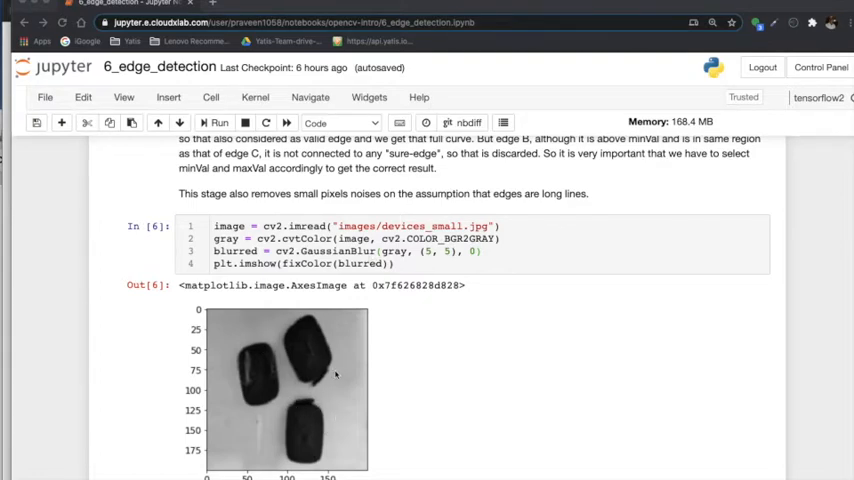
mouse_move(274, 362)
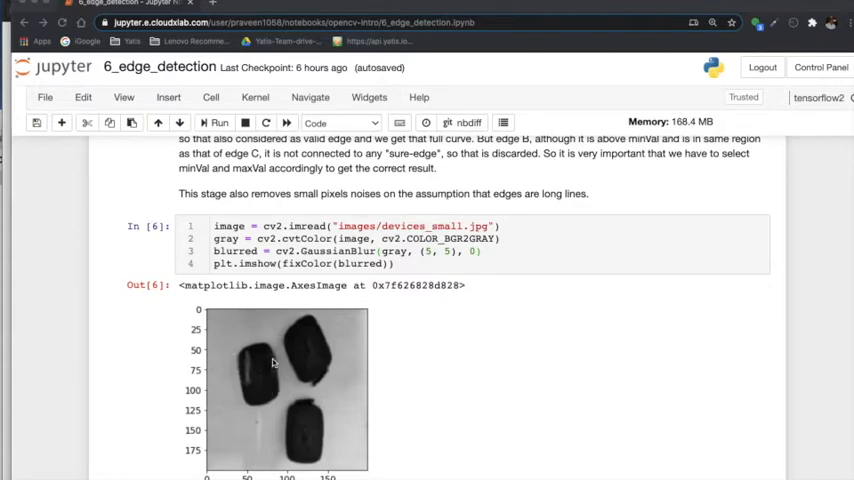
mouse_move(260, 396)
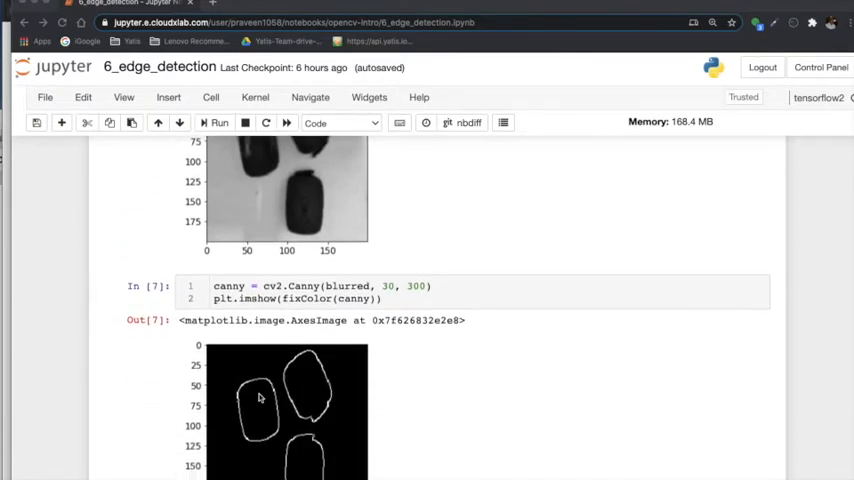
scroll("down", 3)
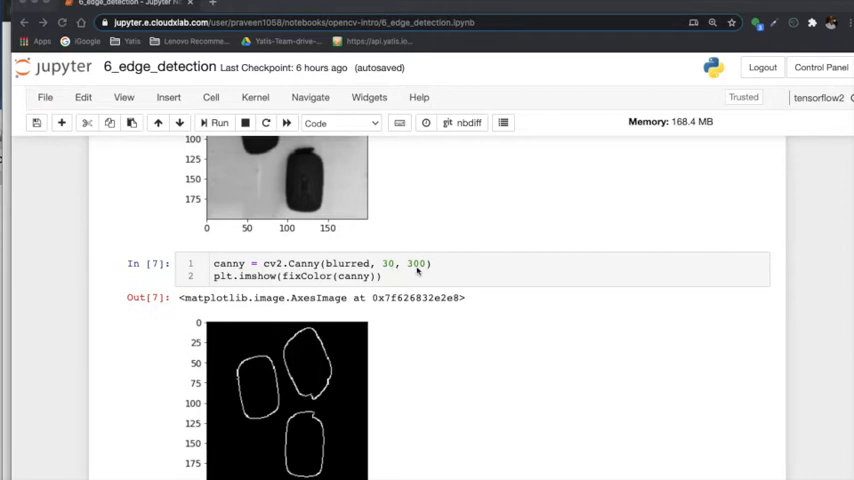
mouse_move(248, 452)
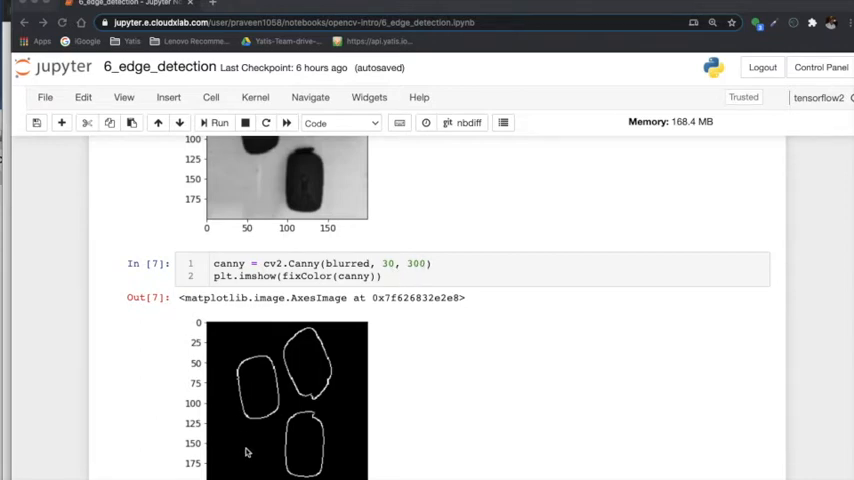
scroll("down", 3)
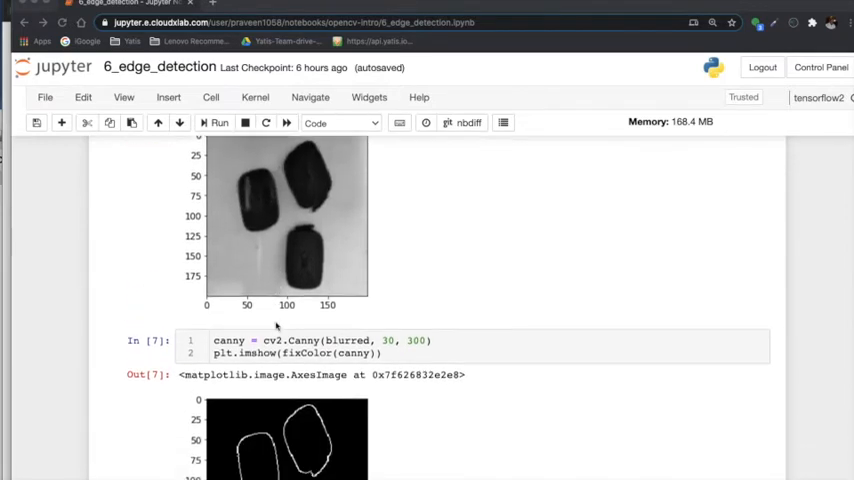
scroll("down", 3)
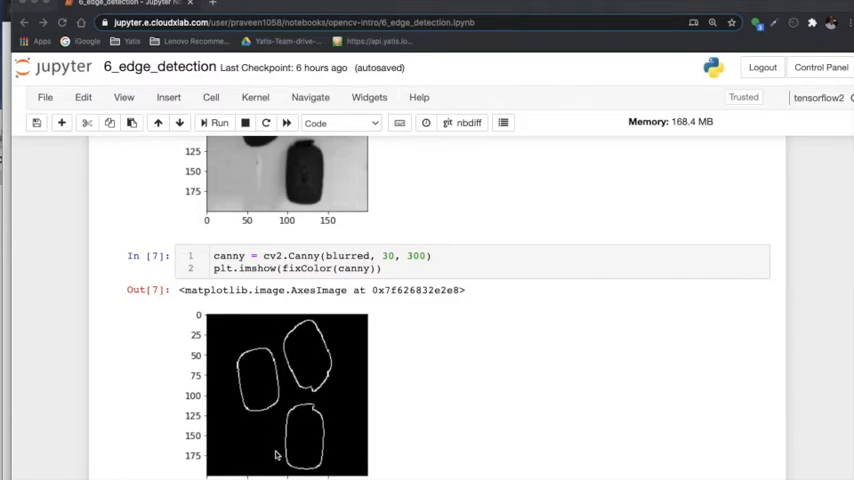
mouse_move(290, 350)
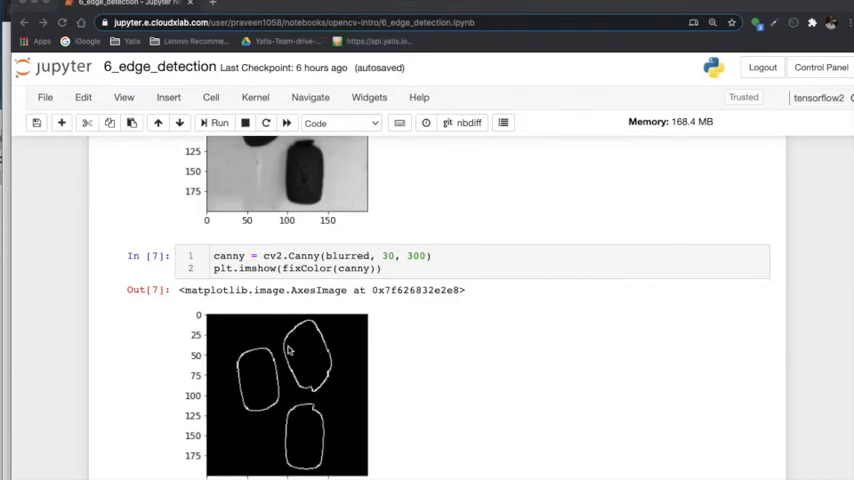
mouse_move(290, 430)
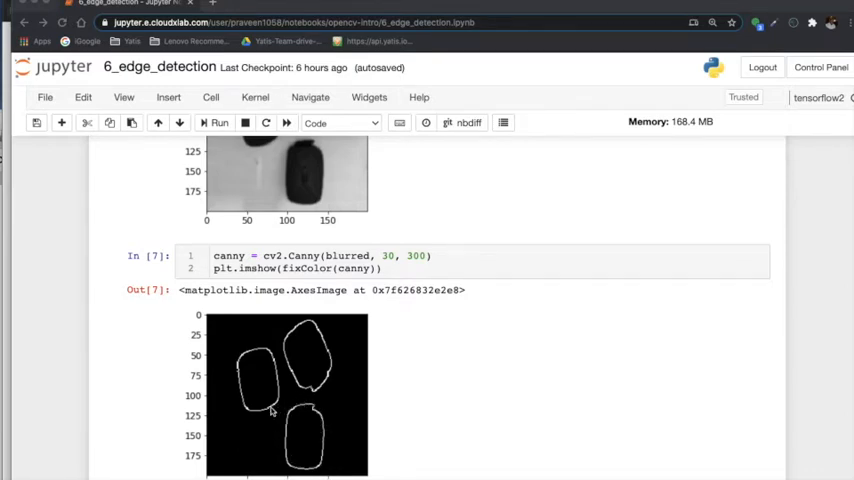
mouse_move(330, 392)
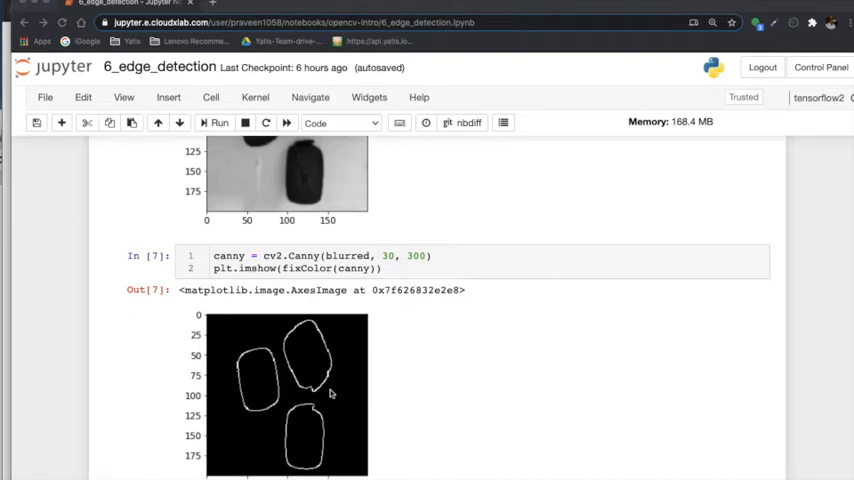
Step: Scroll to the findContours, image-copy and drawContours cells with the pixel-array output
scroll("down", 3)
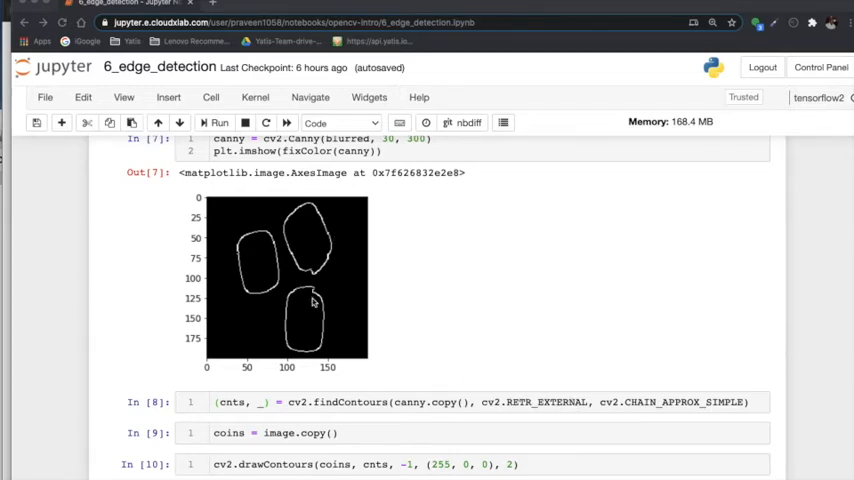
mouse_move(308, 276)
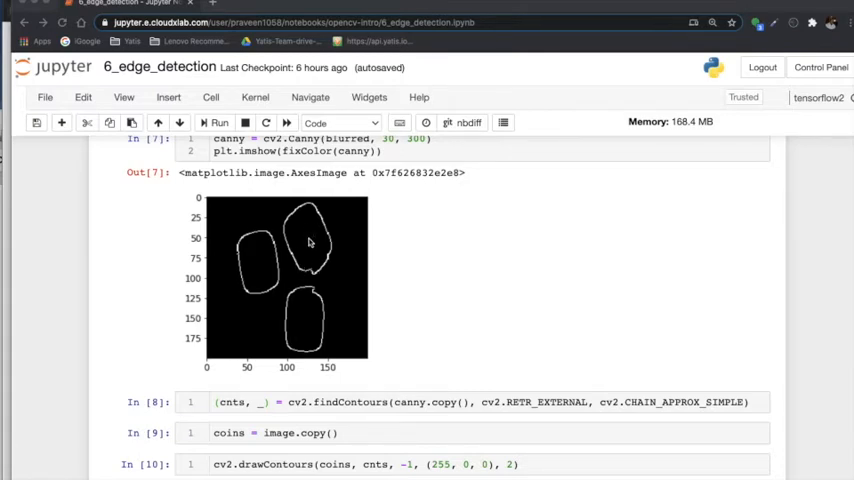
mouse_move(312, 250)
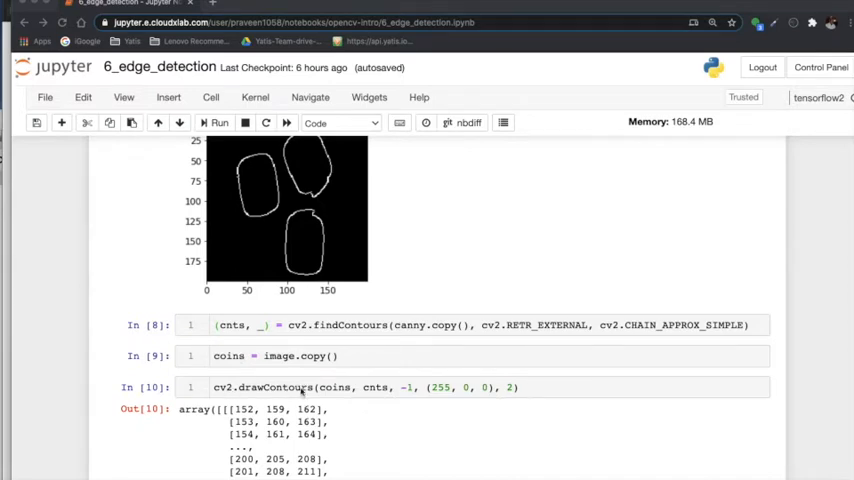
scroll("down", 3)
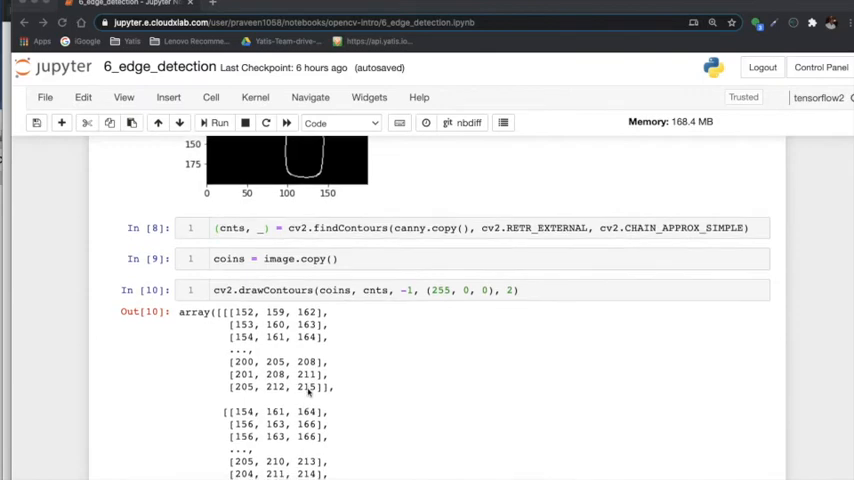
Step: Scroll to the blue-contoured trackers image and the boundingRect rectangle loop cell
scroll("down", 3)
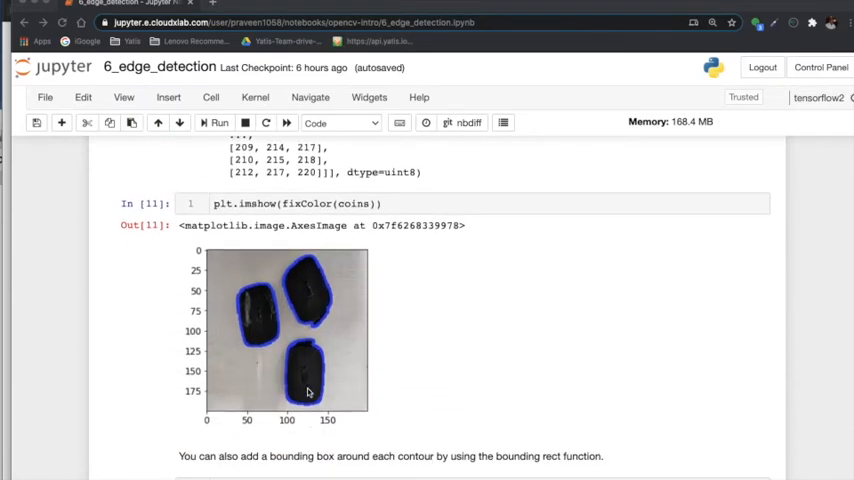
scroll("down", 3)
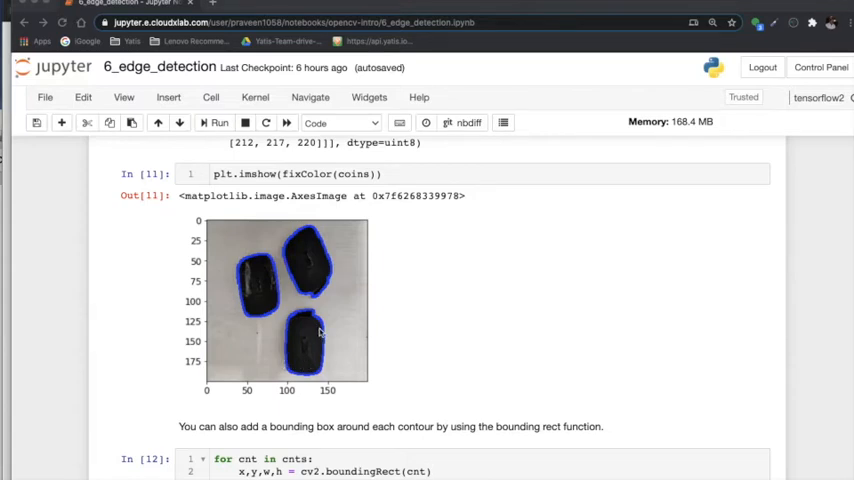
mouse_move(240, 256)
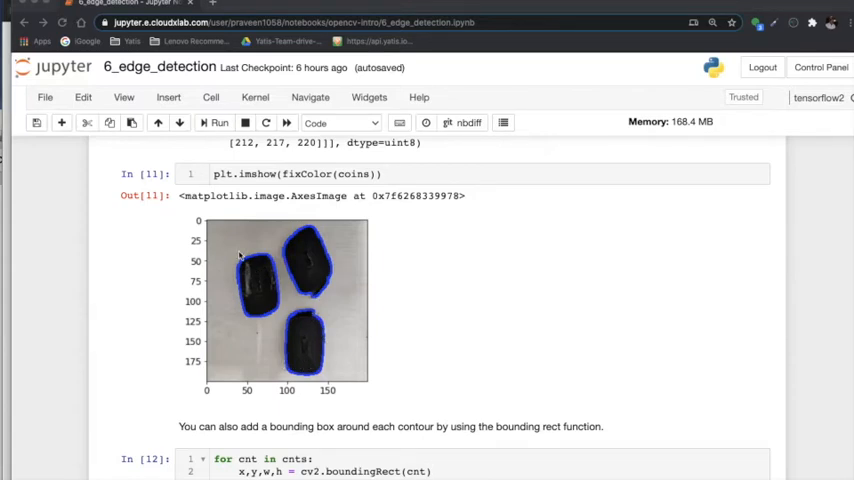
mouse_move(284, 272)
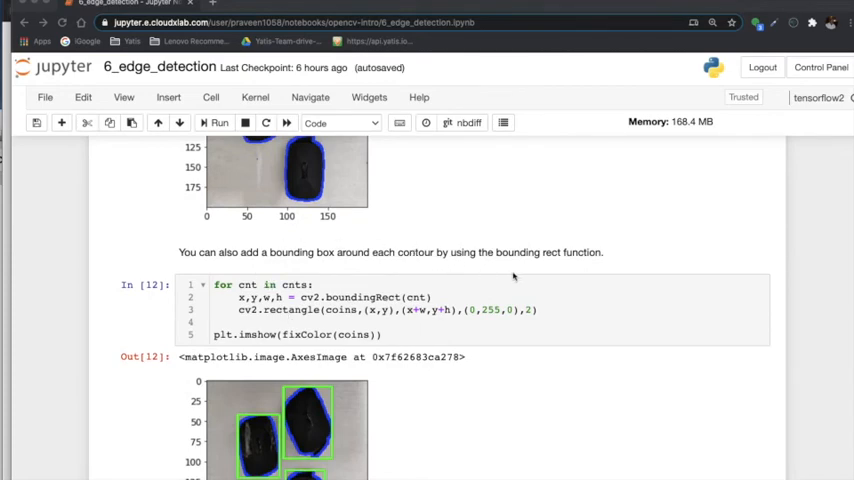
Step: Scroll to the full green bounding-box output over blue contours and the References section
scroll("down", 3)
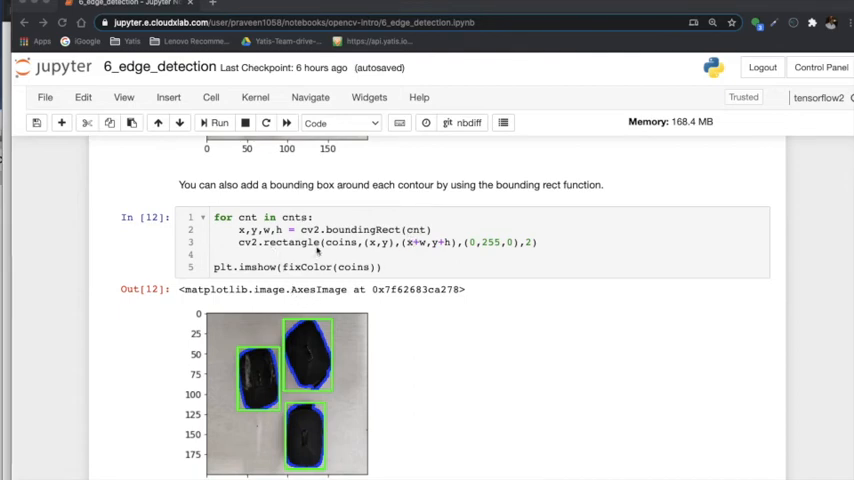
mouse_move(488, 256)
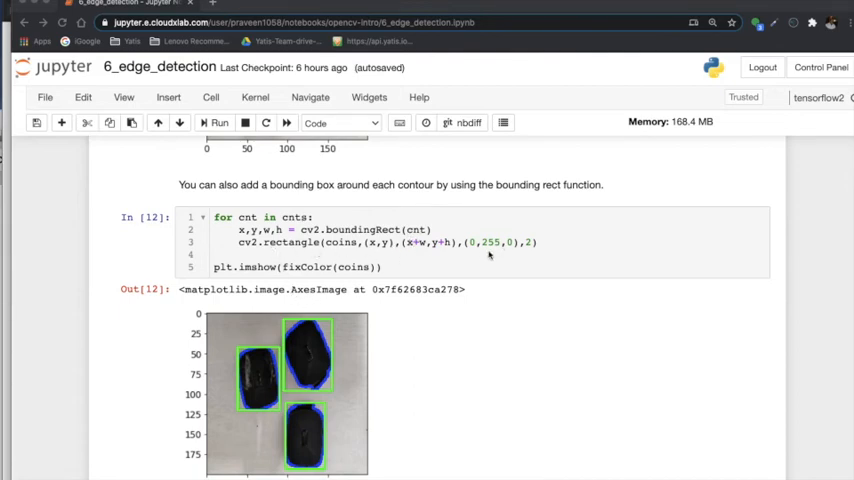
mouse_move(310, 324)
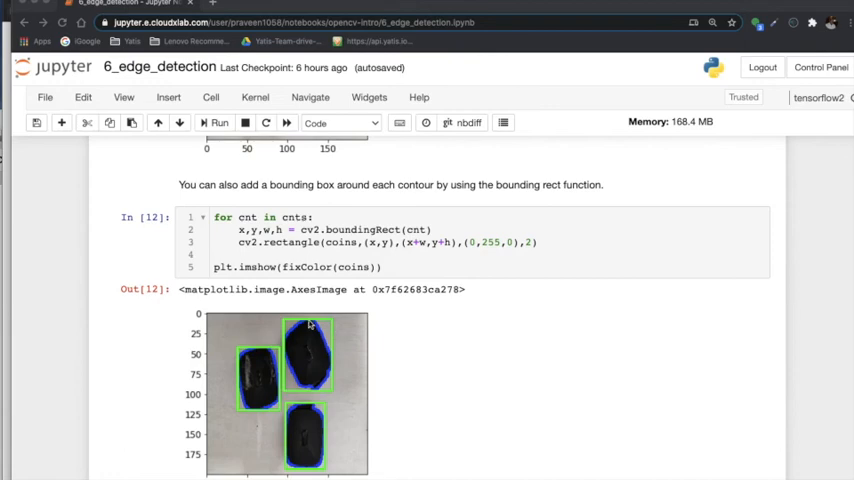
mouse_move(284, 430)
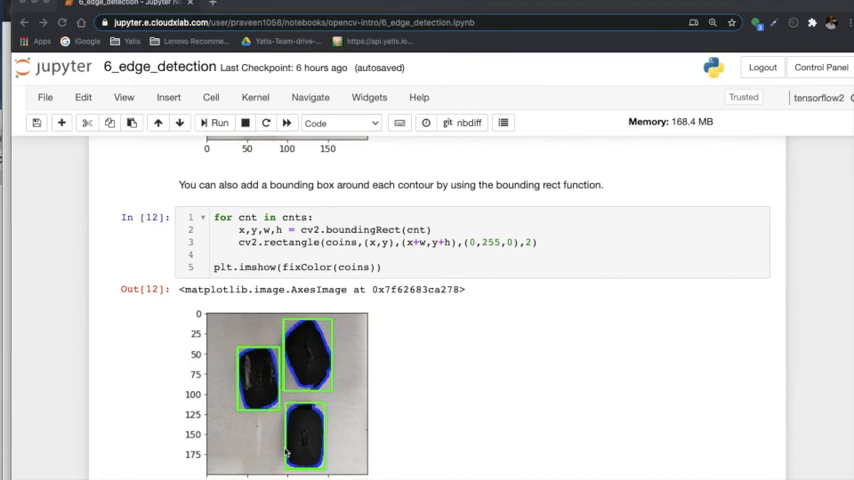
scroll("down", 3)
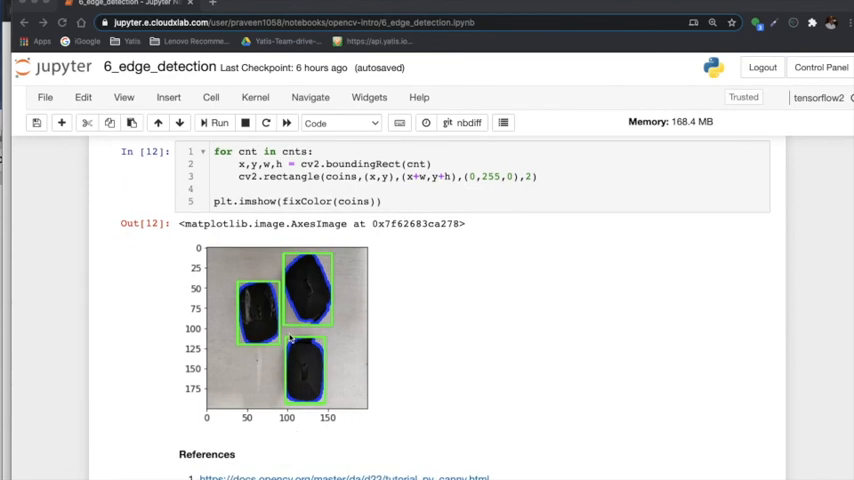